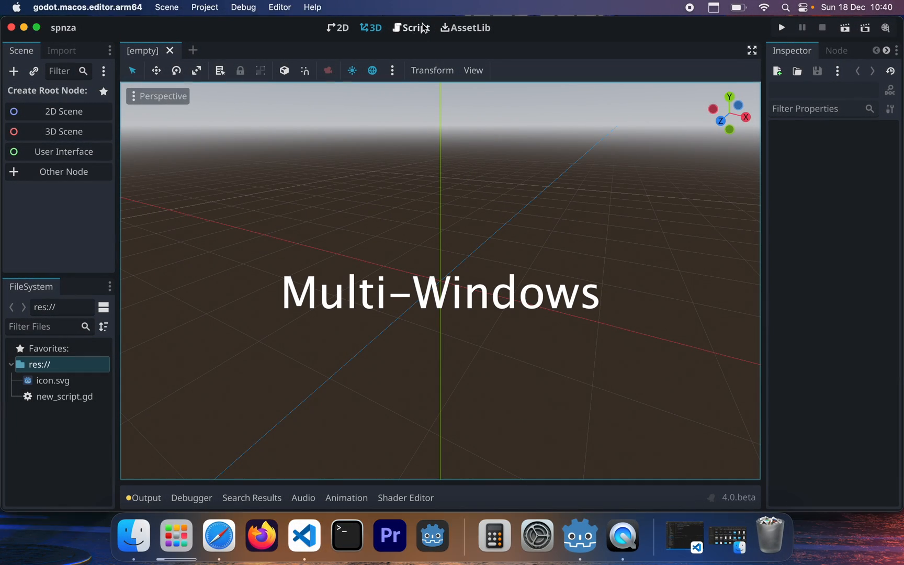
Start a new GDScript inheriting Node from the Script workspace's File menu.
left_click(414, 27)
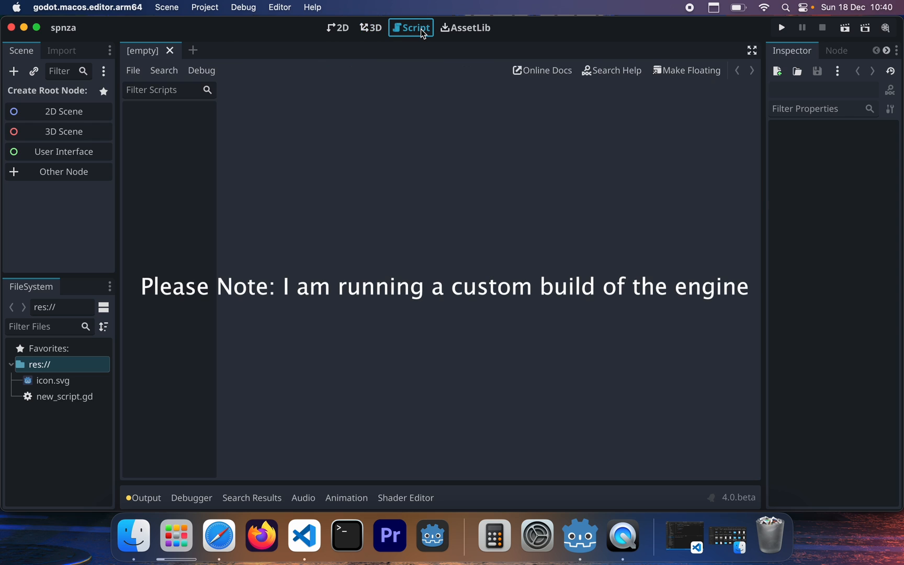
left_click(132, 71)
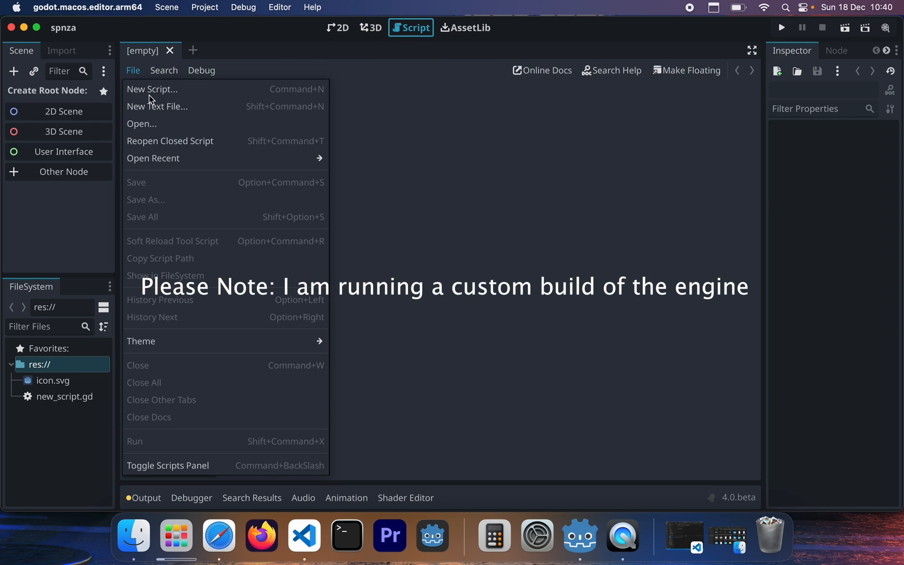
left_click(152, 89)
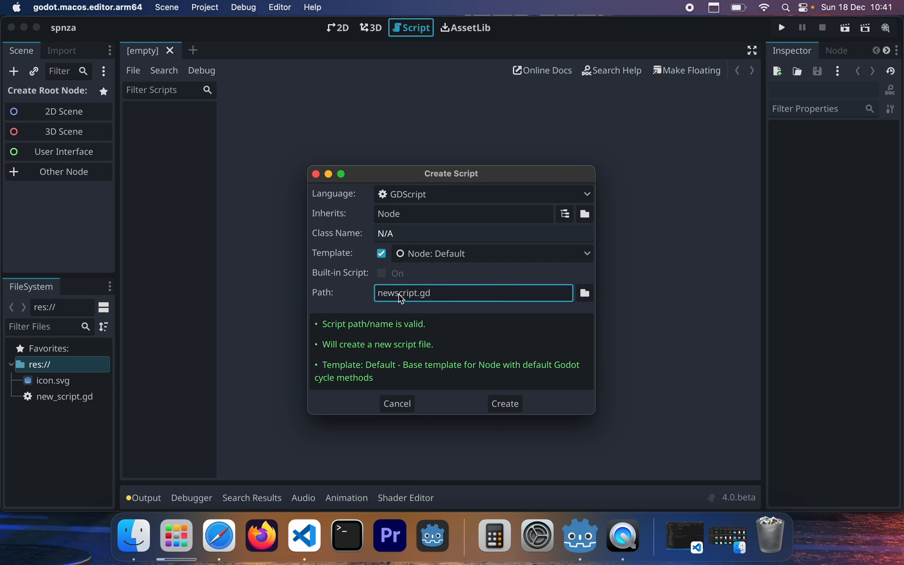
Create nescript.gd with the default template and make the Script Editor a floating window.
left_click(505, 404)
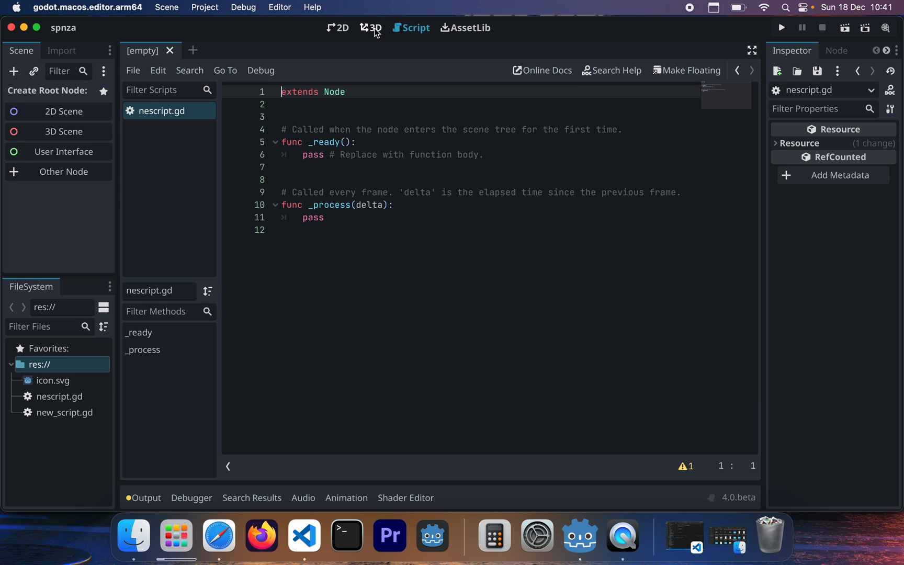
left_click(369, 27)
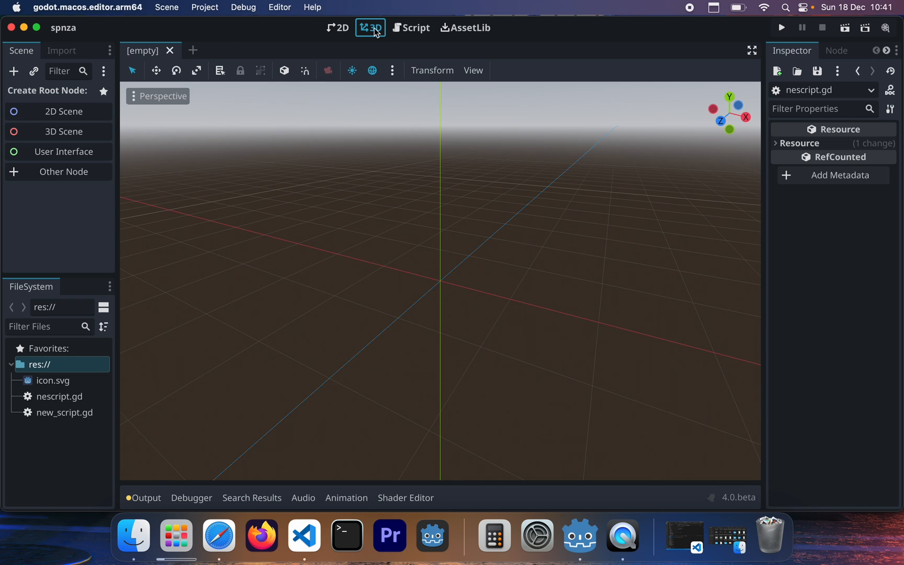
left_click(415, 27)
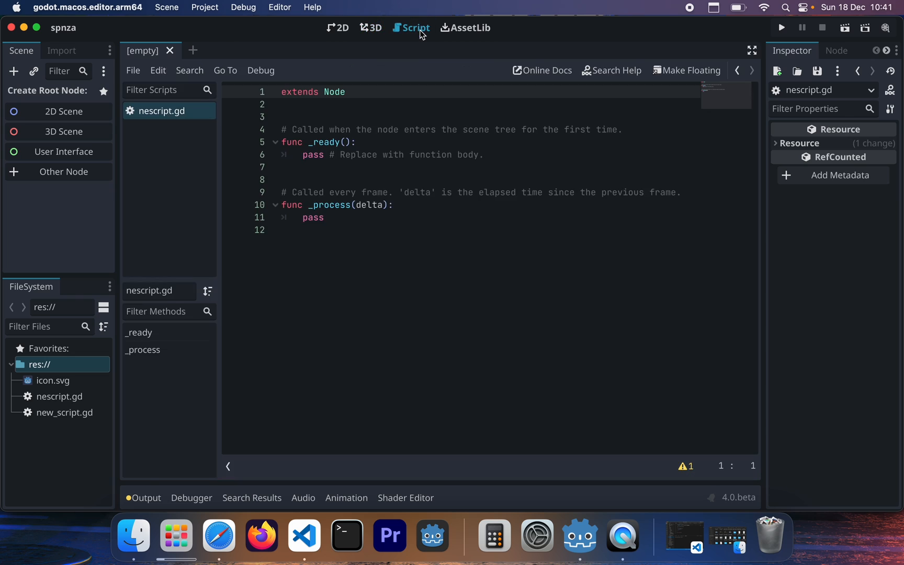
left_click(691, 70)
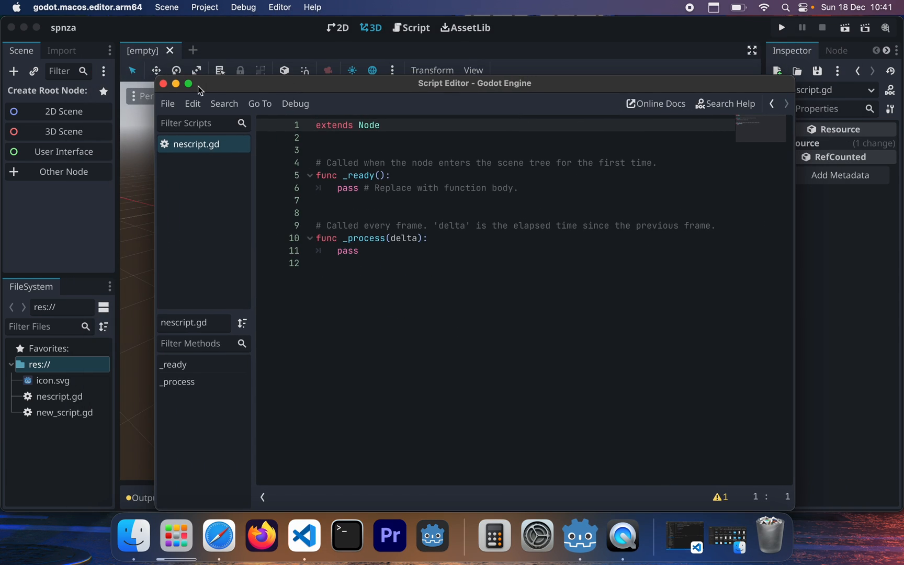
Maximize the floating Script Editor while the main window's 3D viewport is orbited independently.
left_click(188, 84)
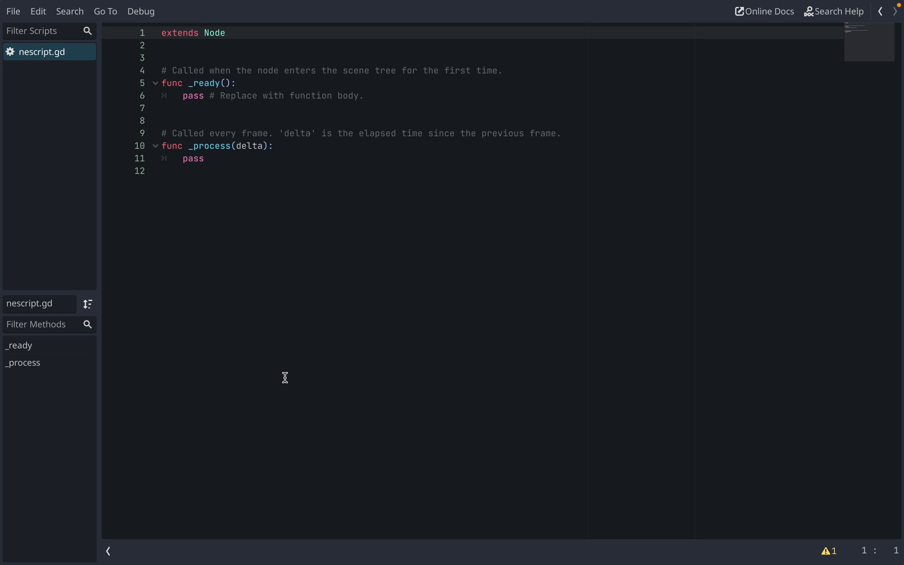
mouse_move(270, 207)
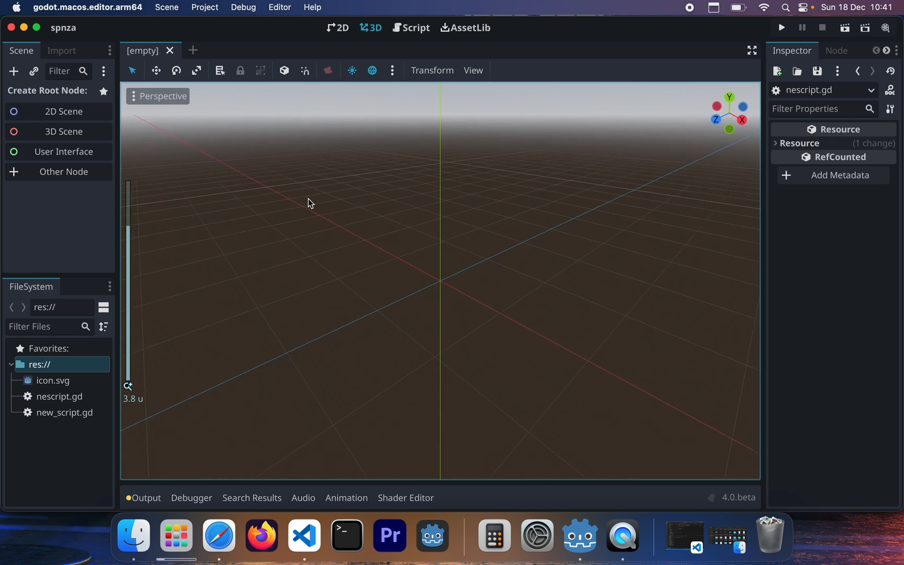
left_click_drag(312, 203, 410, 74)
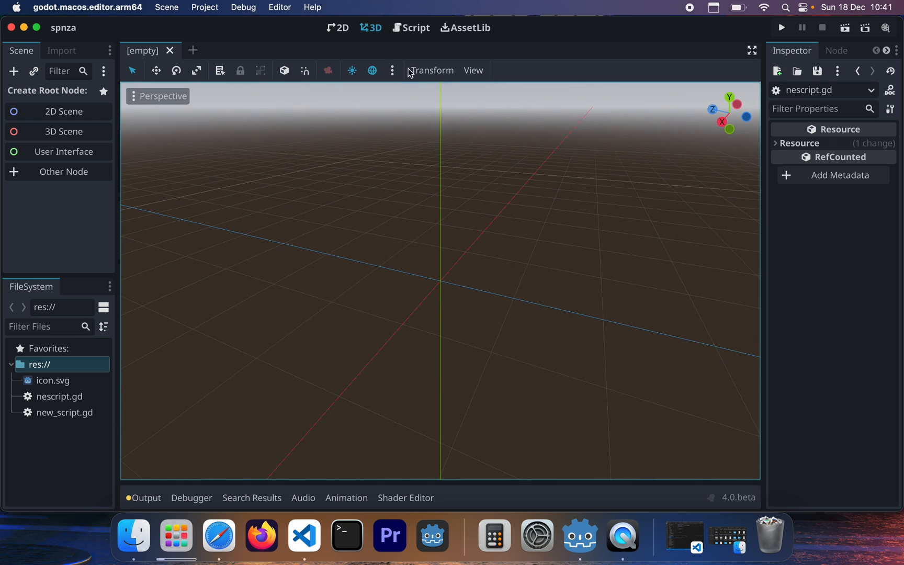
left_click(414, 28)
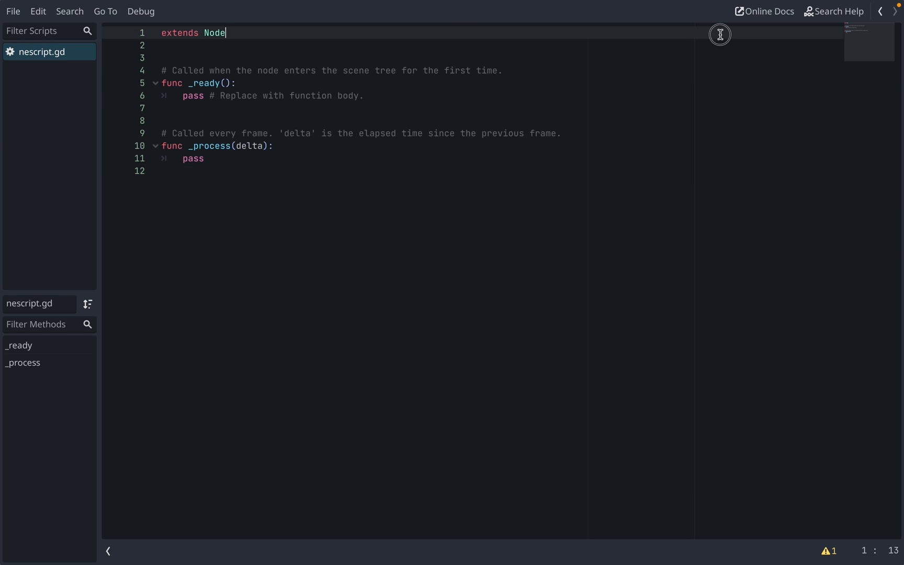
left_click(374, 27)
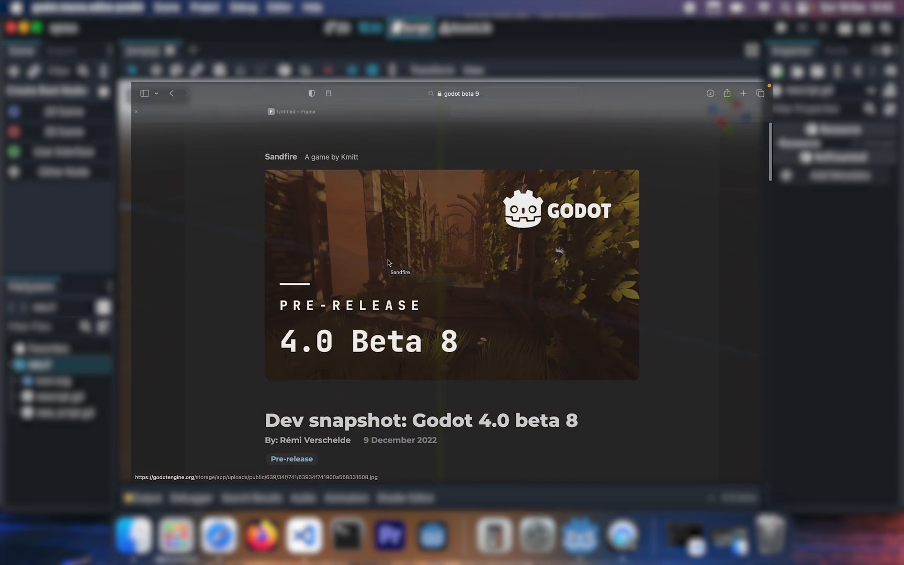
Read through the beta 8 release notes in Safari and return to the Godot editor.
scroll("down", 3)
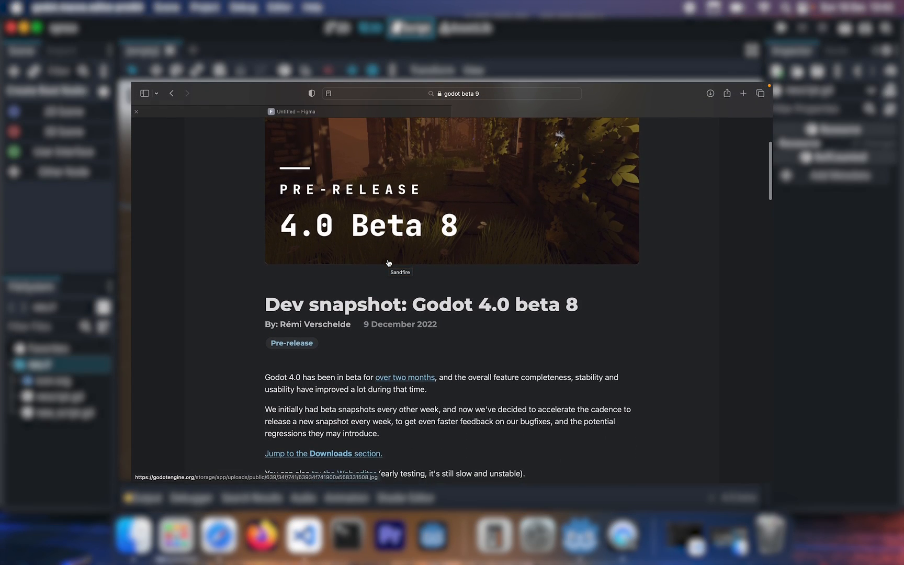
scroll("down", 3)
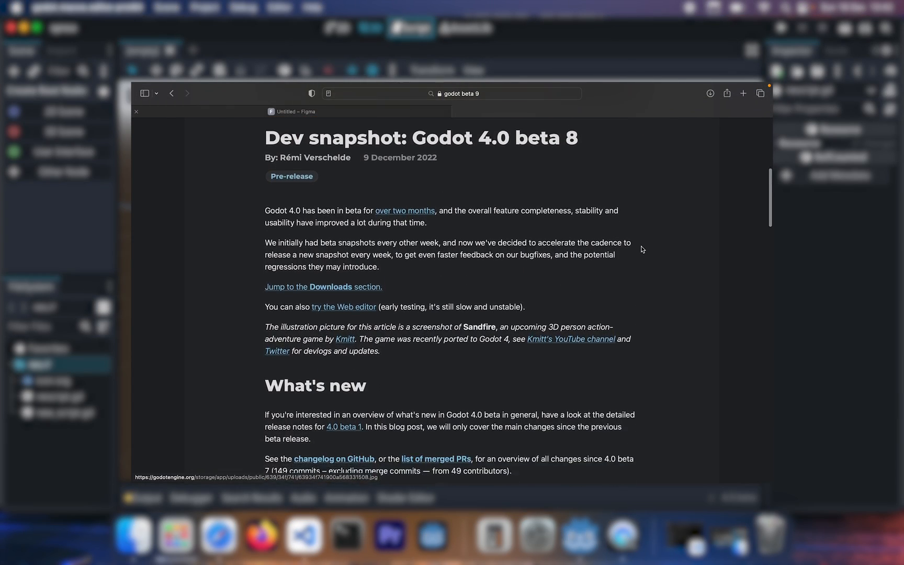
scroll("down", 3)
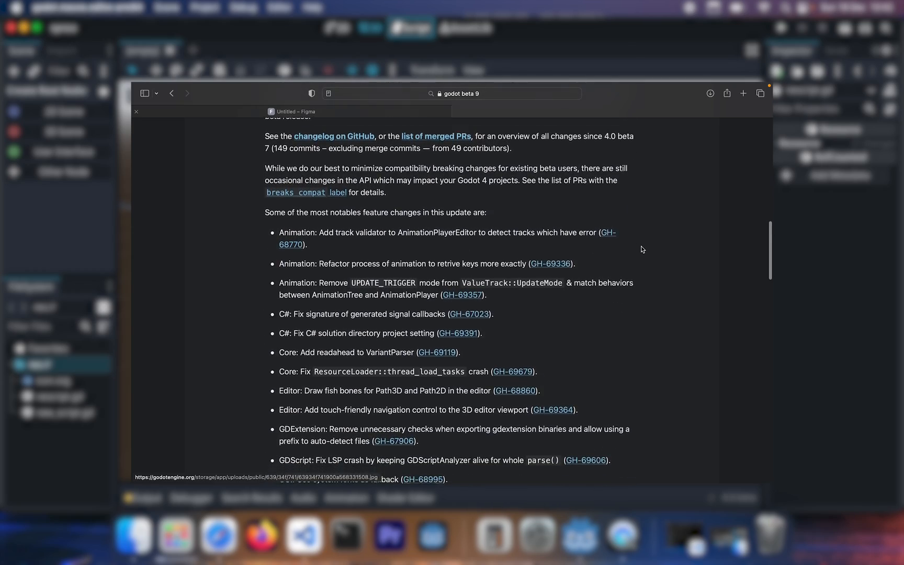
scroll("down", 3)
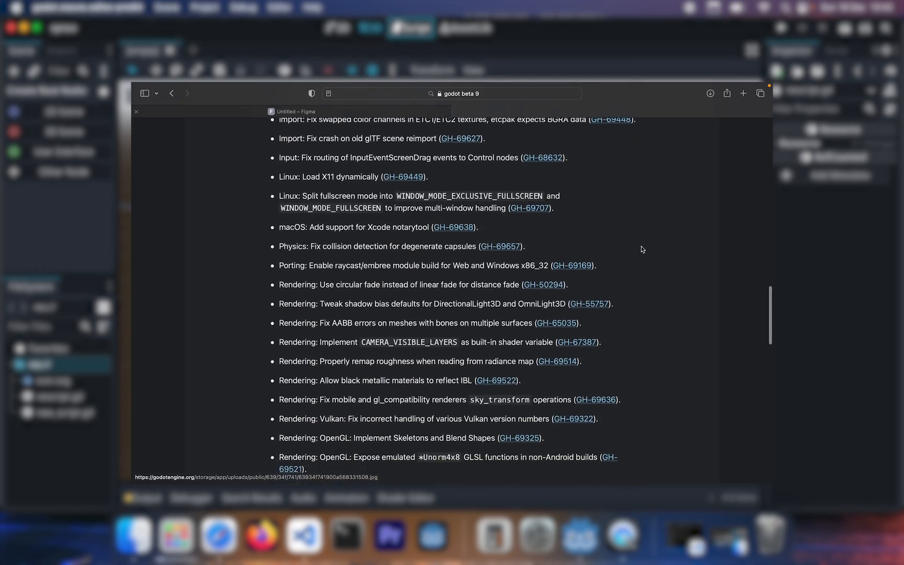
scroll("down", 3)
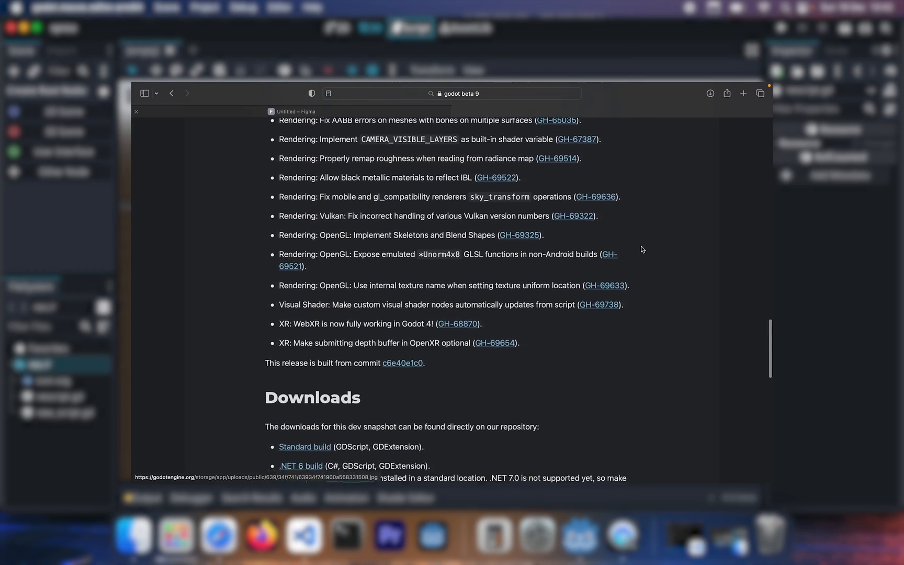
scroll("down", 3)
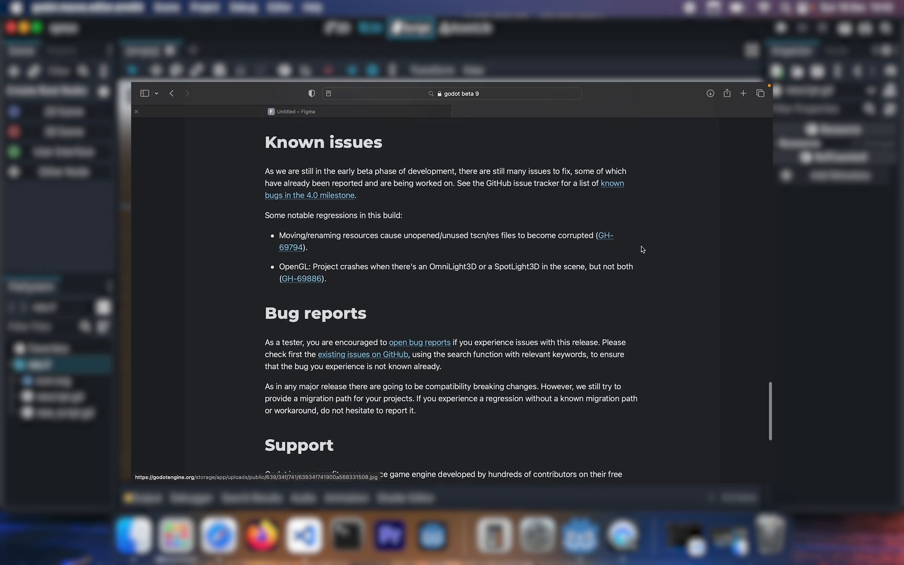
scroll("down", 3)
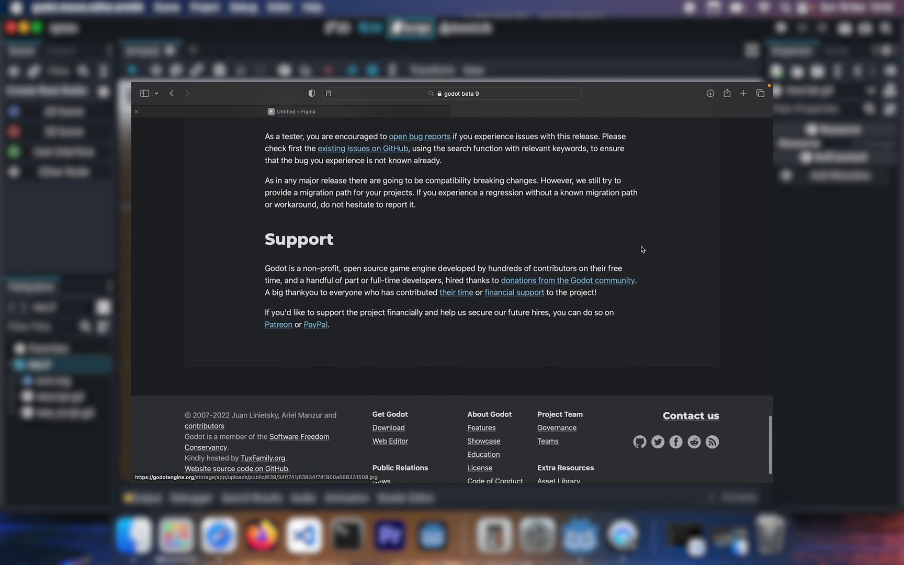
scroll("down", 3)
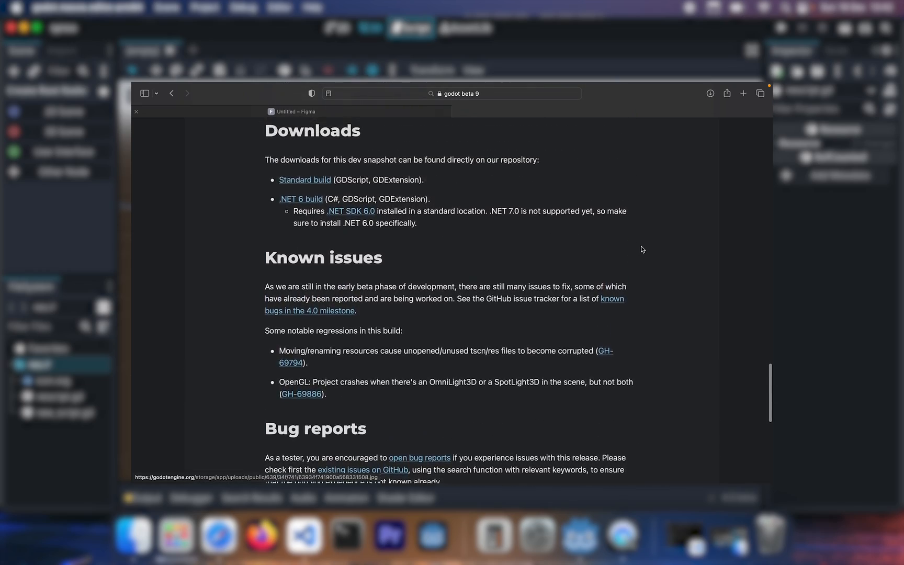
scroll("down", 3)
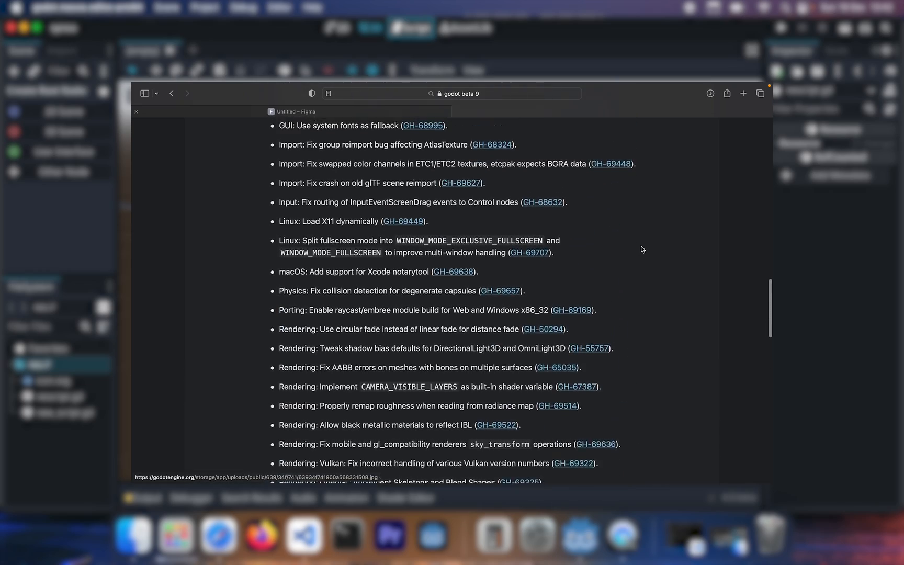
scroll("up", 3)
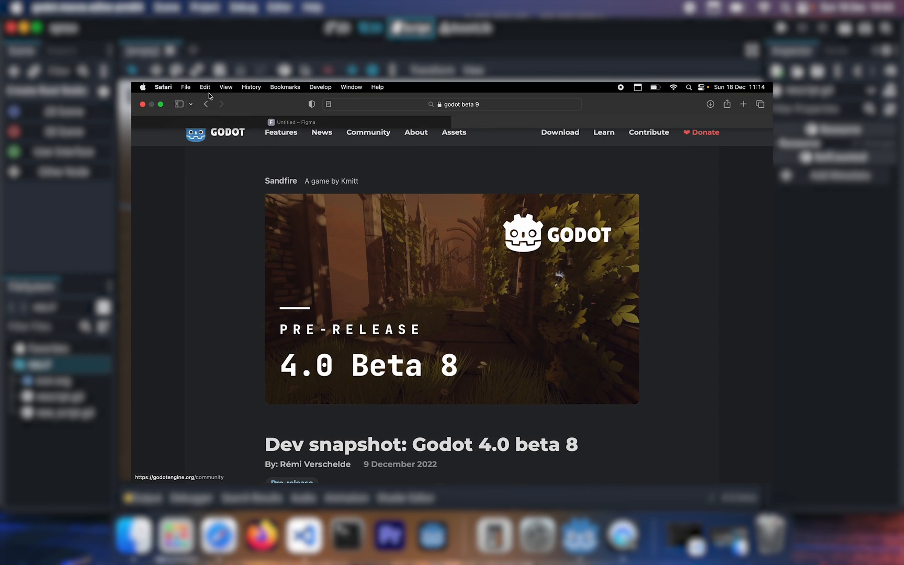
mouse_move(543, 463)
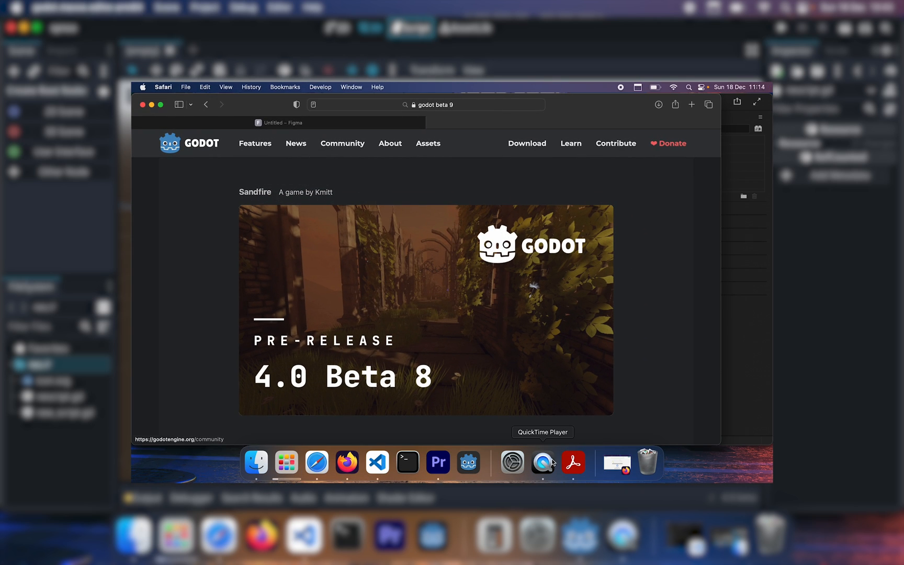
left_click(468, 463)
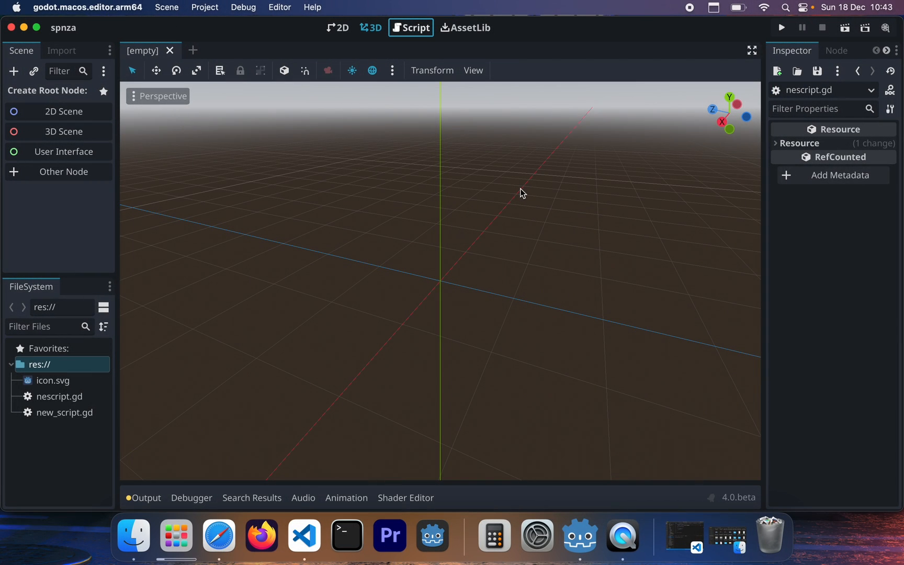